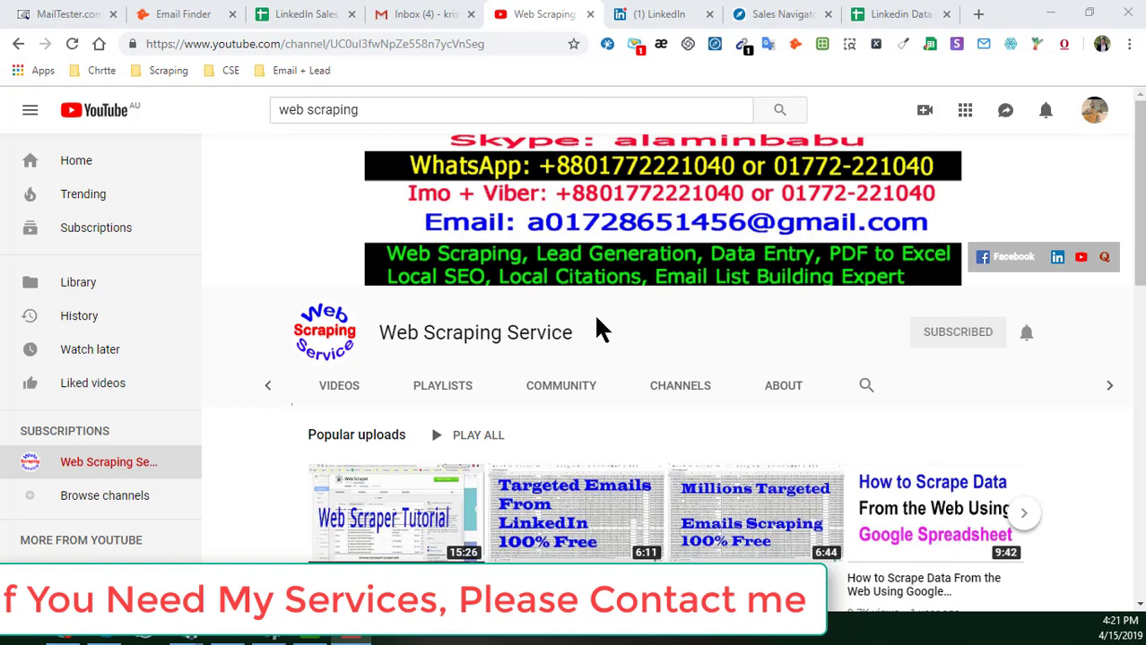
- Switch from the Web Scraping Service YouTube channel to the LinkedIn feed tab
{"action": "left_click", "coordinate": [659, 14]}
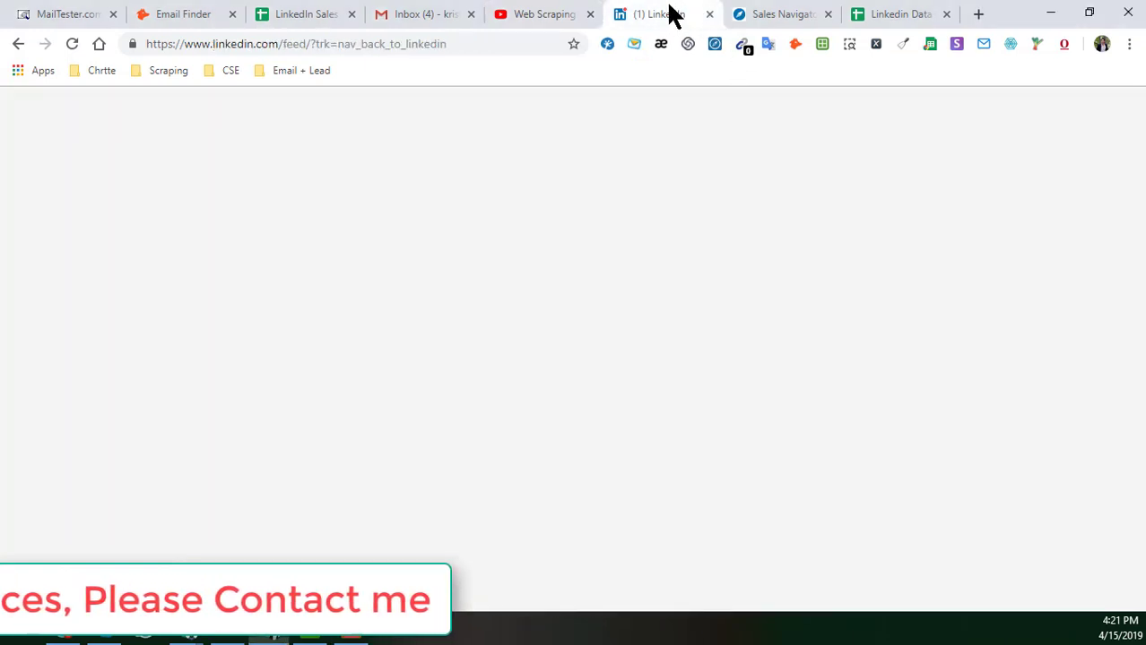
- Browse the Sales Navigator 'property manager' leads in Australia (15,106 results)
{"action": "left_click", "coordinate": [780, 13]}
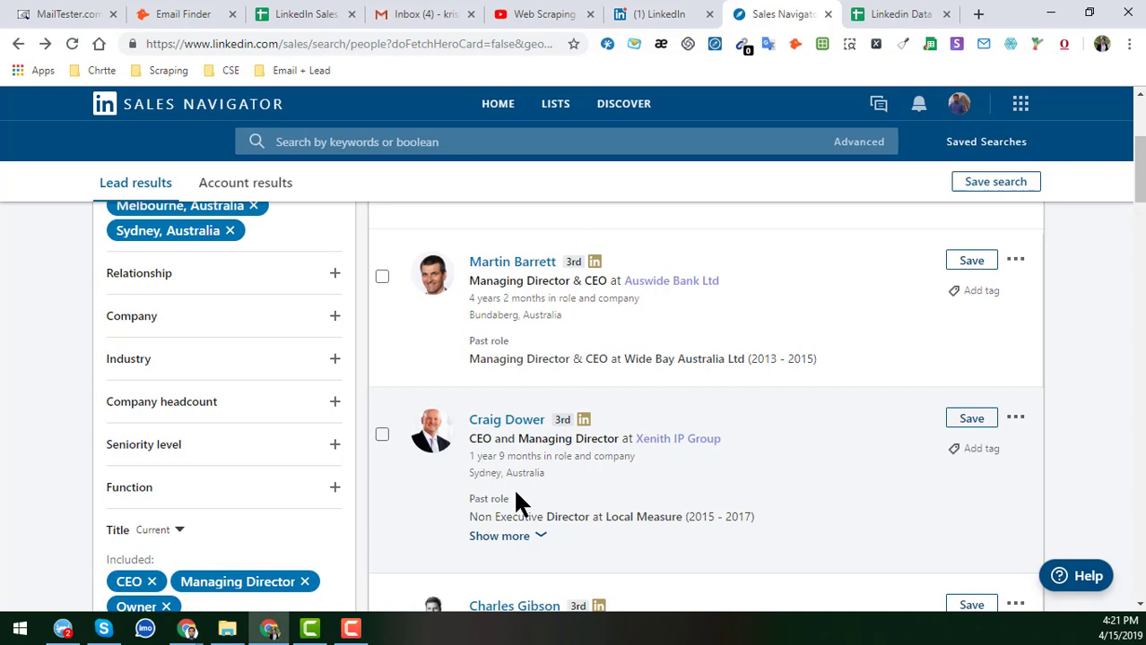
{"action": "mouse_move", "coordinate": [709, 414]}
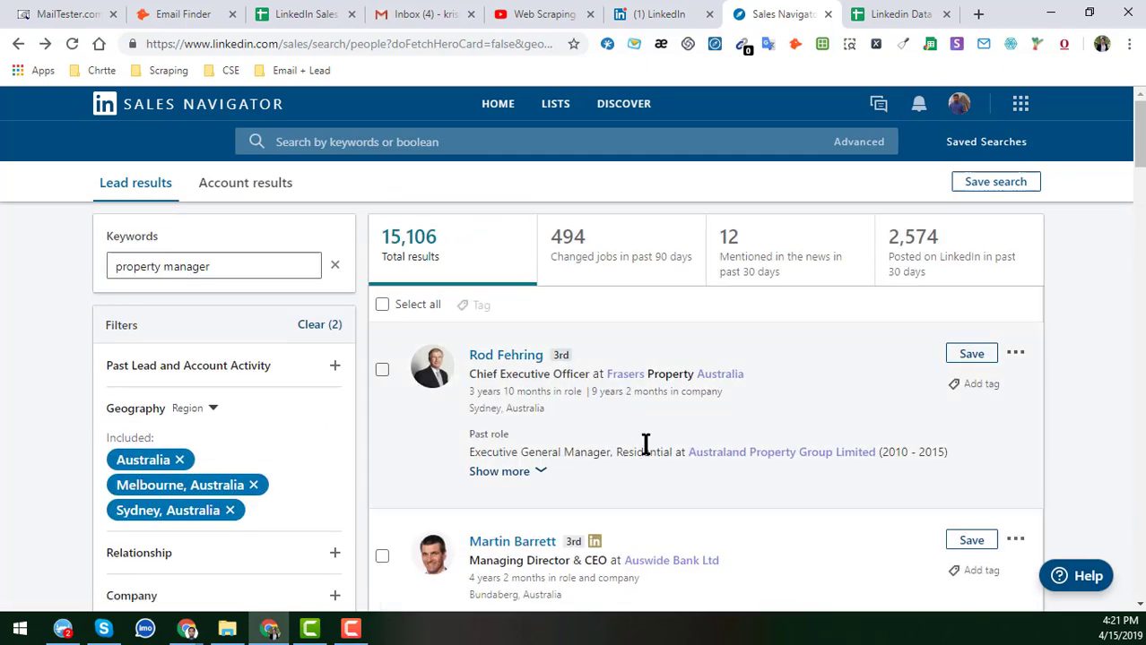
{"action": "mouse_move", "coordinate": [462, 416]}
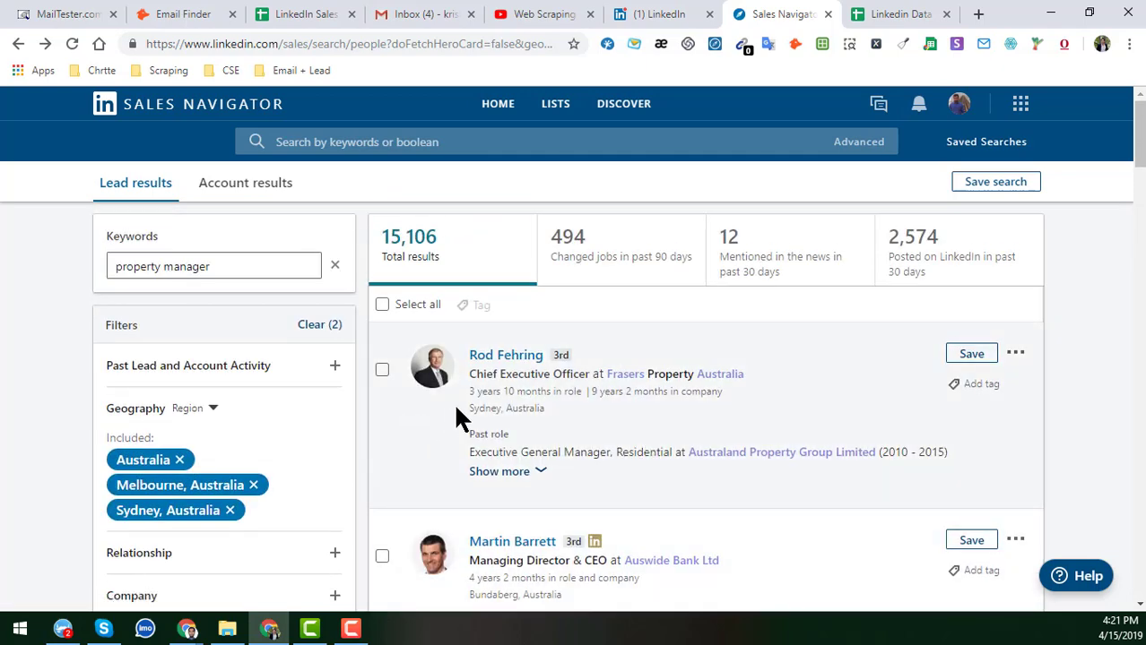
{"action": "mouse_move", "coordinate": [708, 462]}
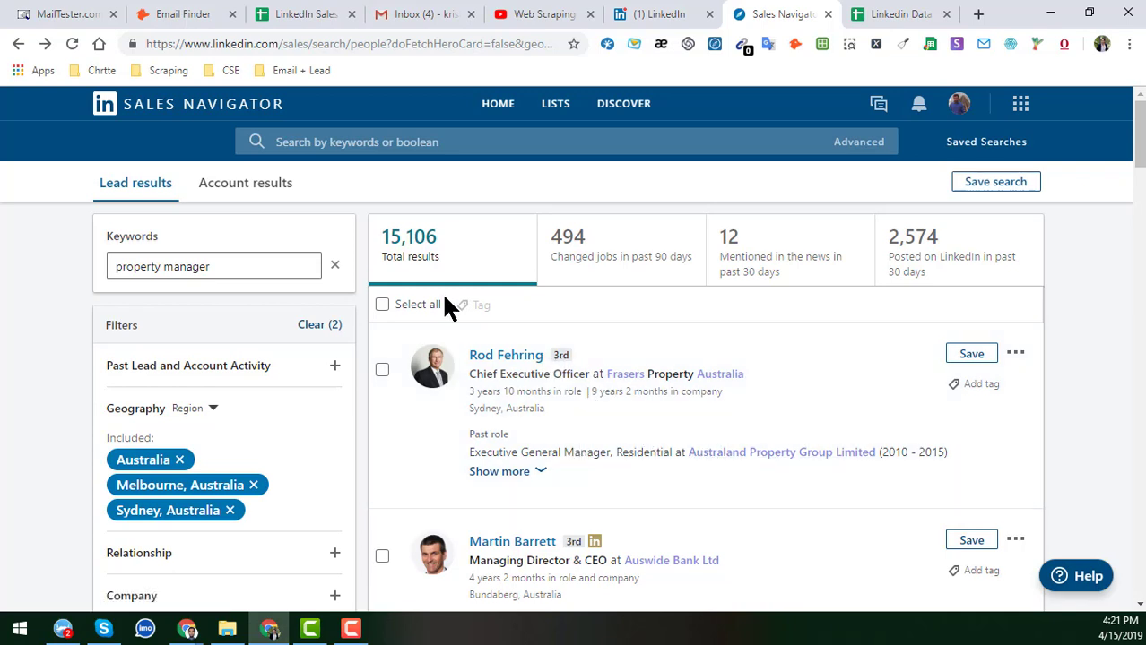
{"action": "mouse_move", "coordinate": [505, 355]}
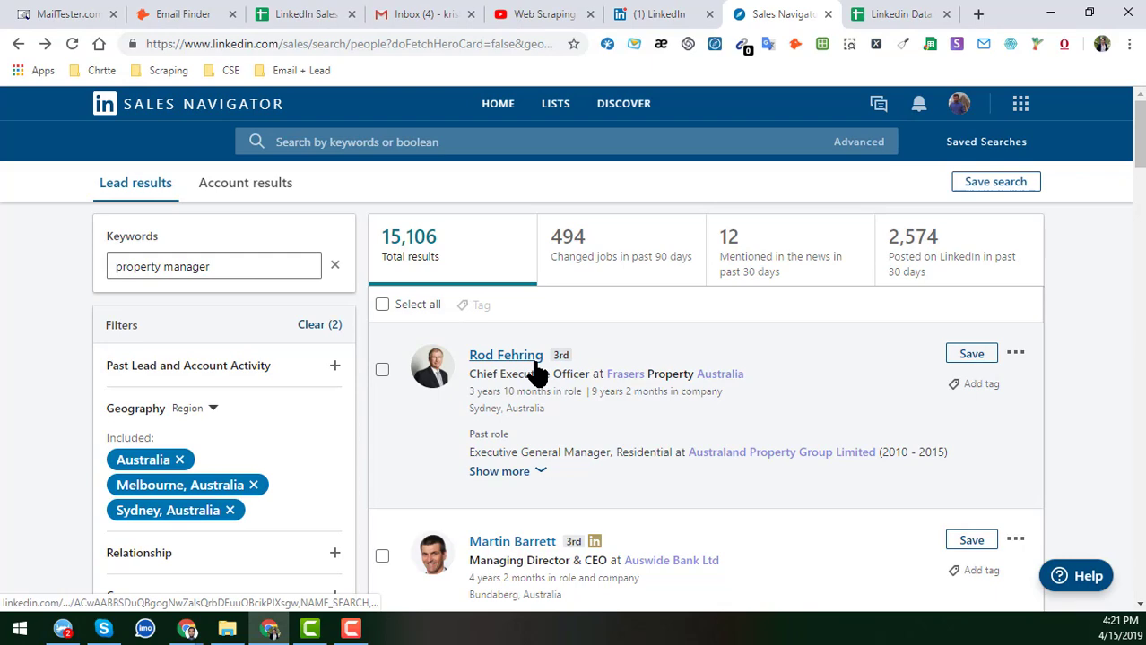
{"action": "scroll", "scroll_direction": "down", "scroll_amount": 3}
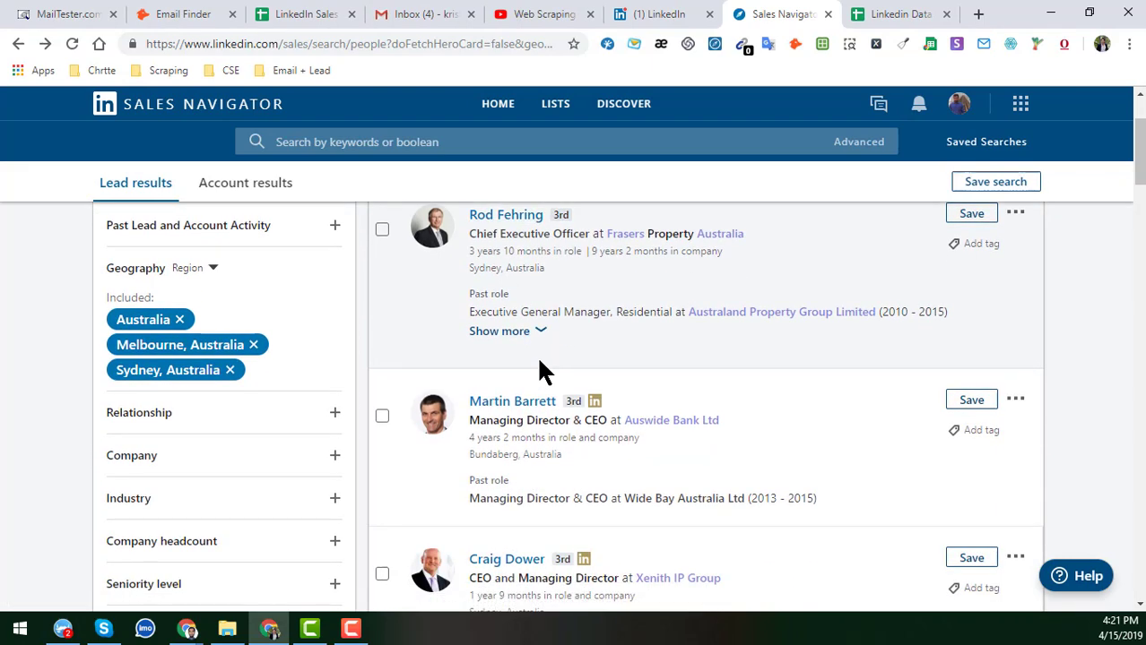
{"action": "scroll", "scroll_direction": "down", "scroll_amount": 3}
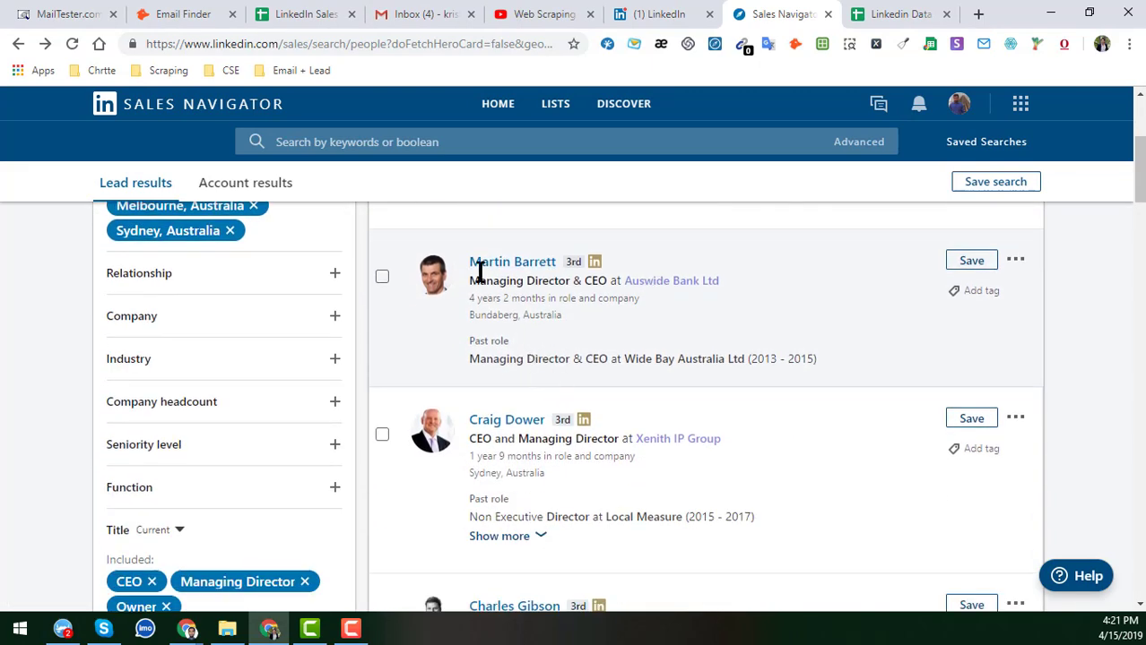
{"action": "mouse_move", "coordinate": [473, 307]}
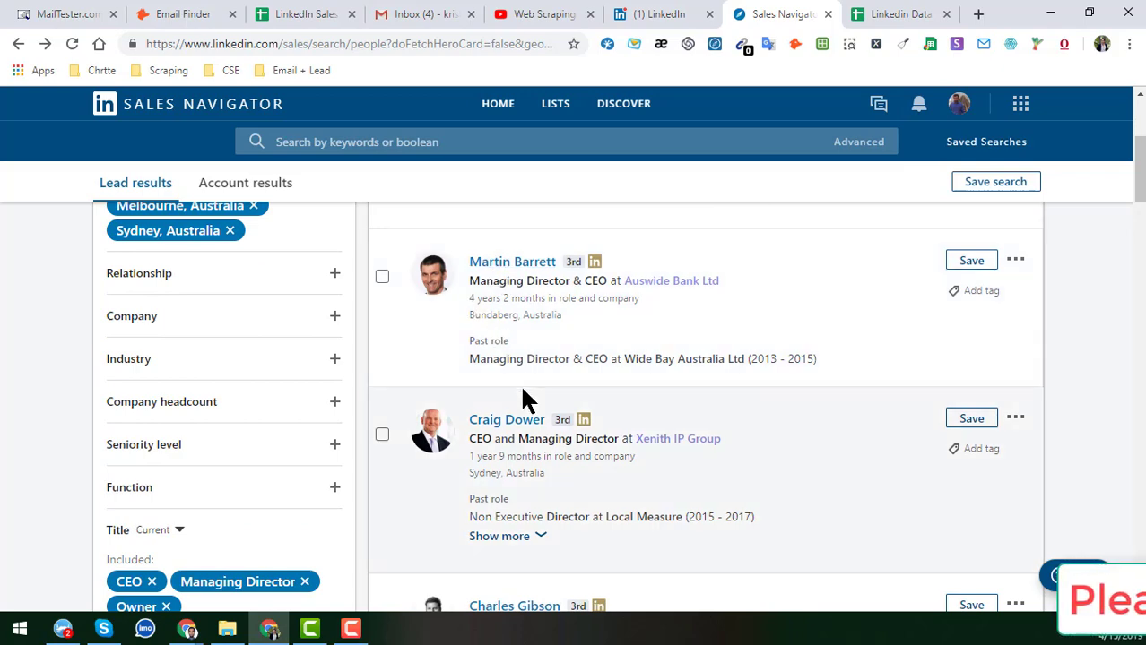
{"action": "scroll", "scroll_direction": "down", "scroll_amount": 3}
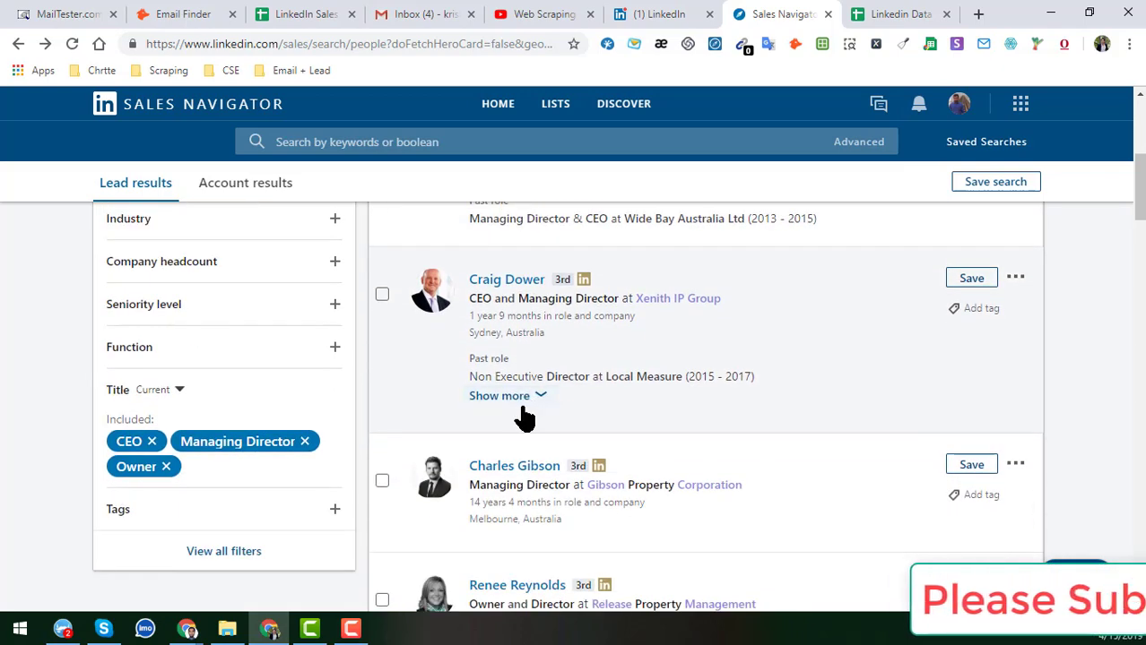
{"action": "scroll", "scroll_direction": "down", "scroll_amount": 3}
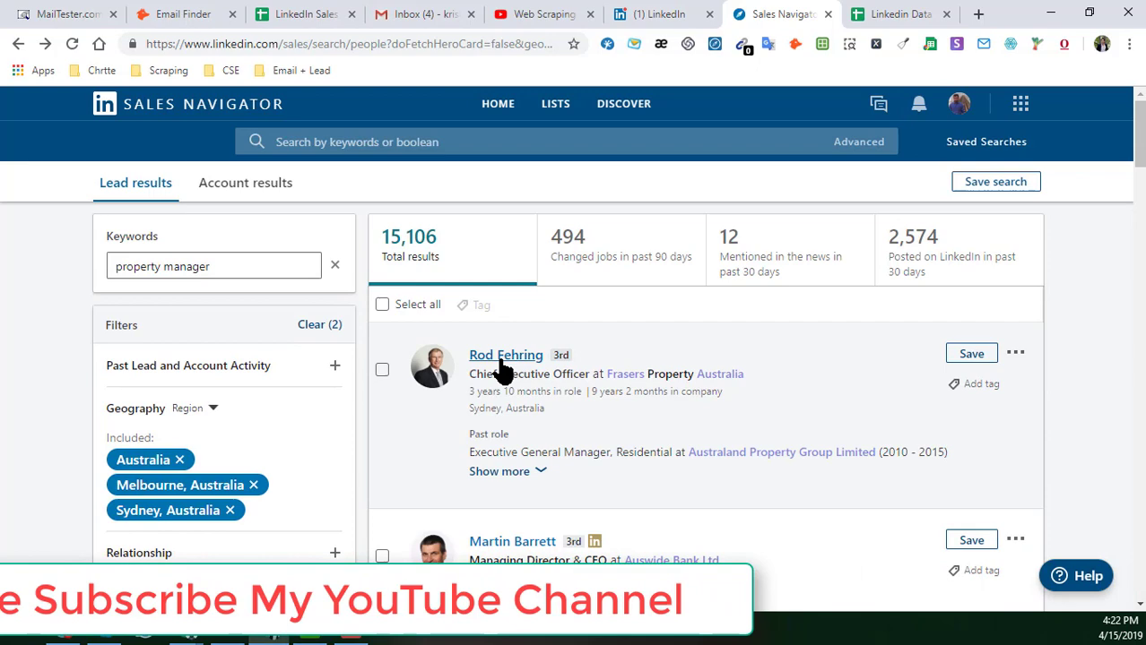
{"action": "scroll", "scroll_direction": "down", "scroll_amount": 3}
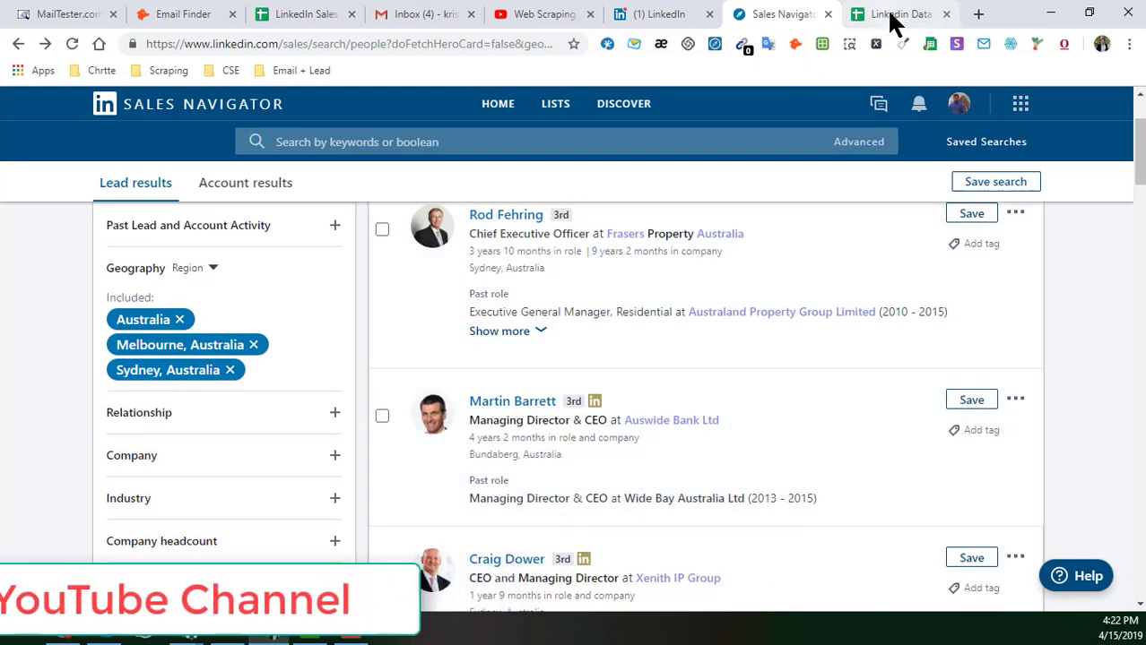
{"action": "left_click", "coordinate": [891, 14]}
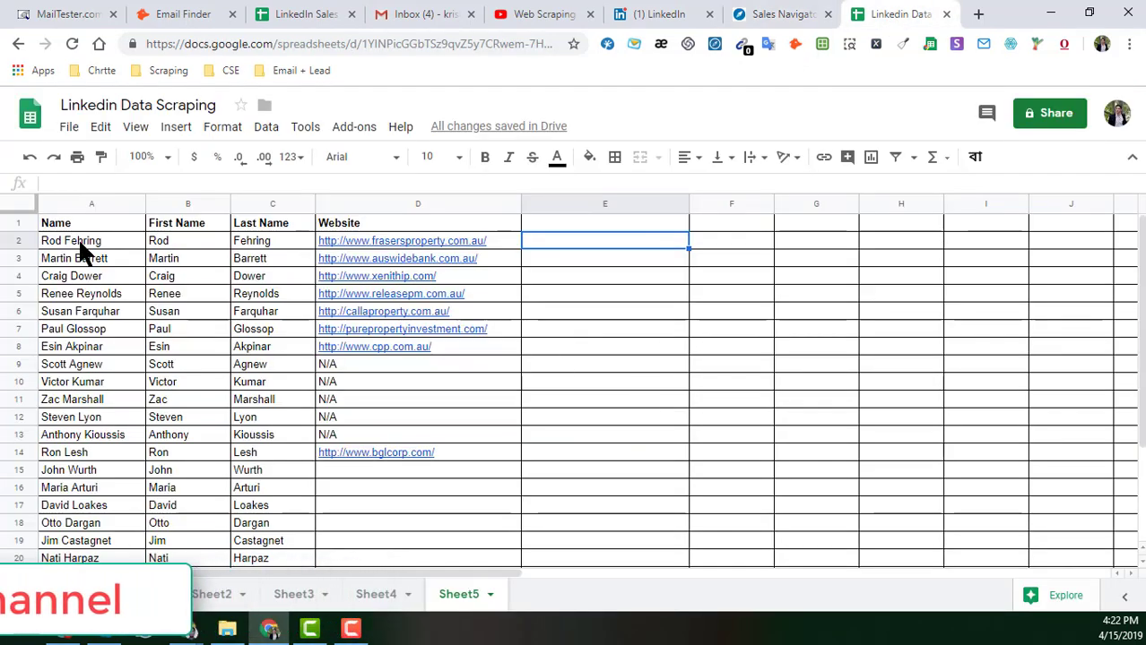
{"action": "left_click", "coordinate": [91, 240]}
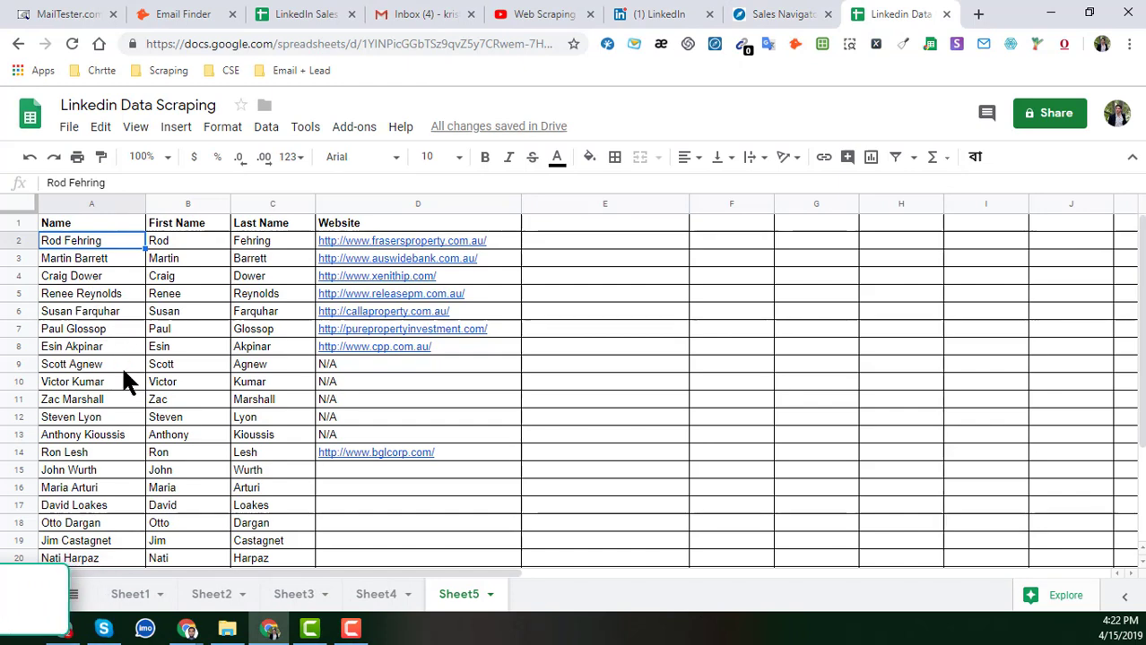
{"action": "scroll", "scroll_direction": "down", "scroll_amount": 3}
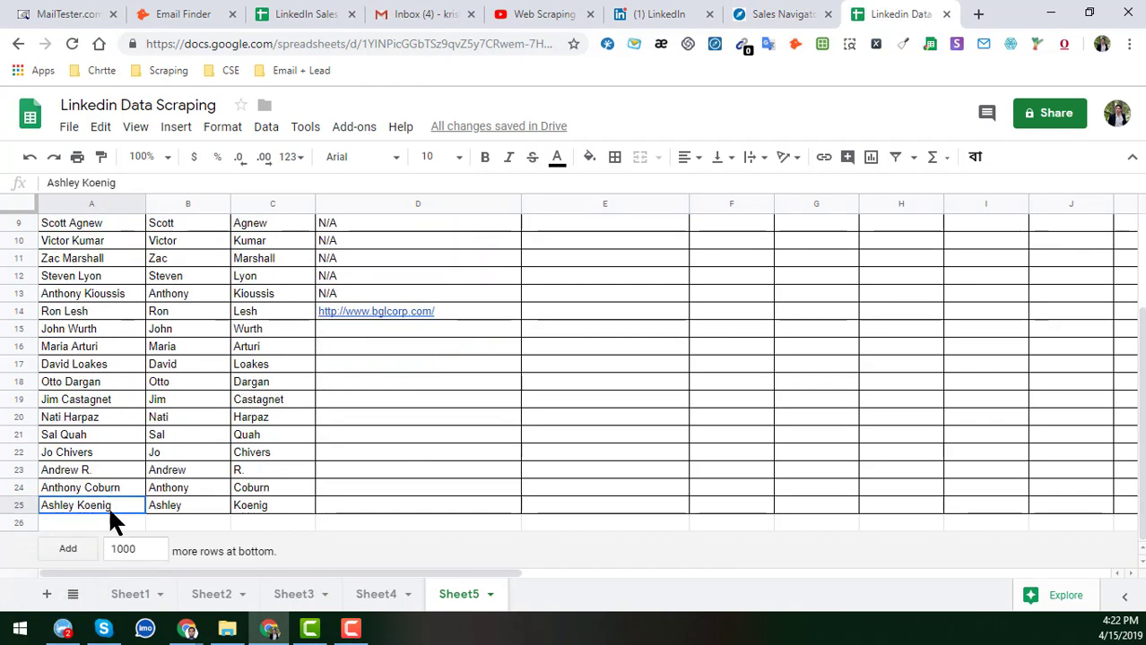
{"action": "scroll", "scroll_direction": "up", "scroll_amount": 3}
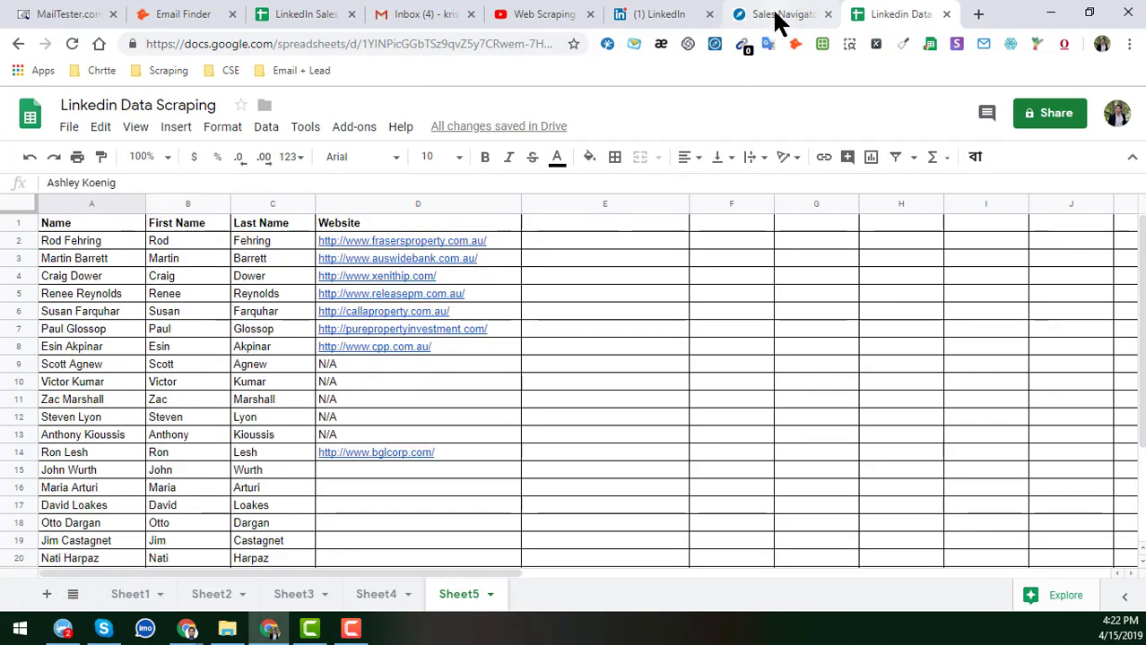
{"action": "left_click", "coordinate": [778, 14]}
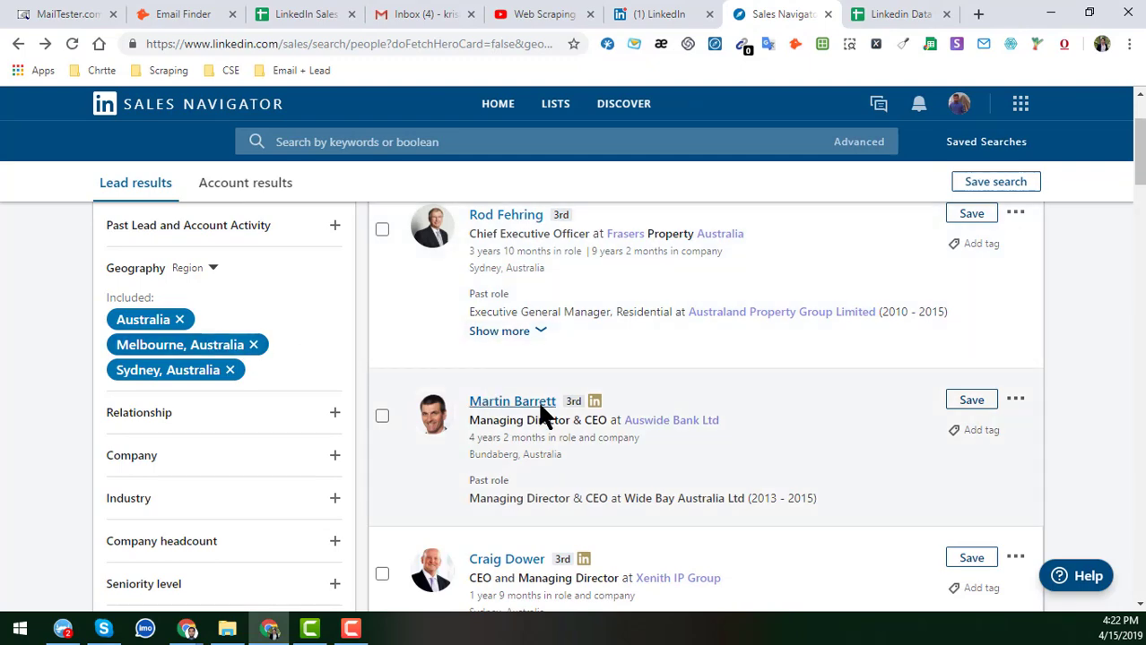
{"action": "left_click", "coordinate": [896, 13]}
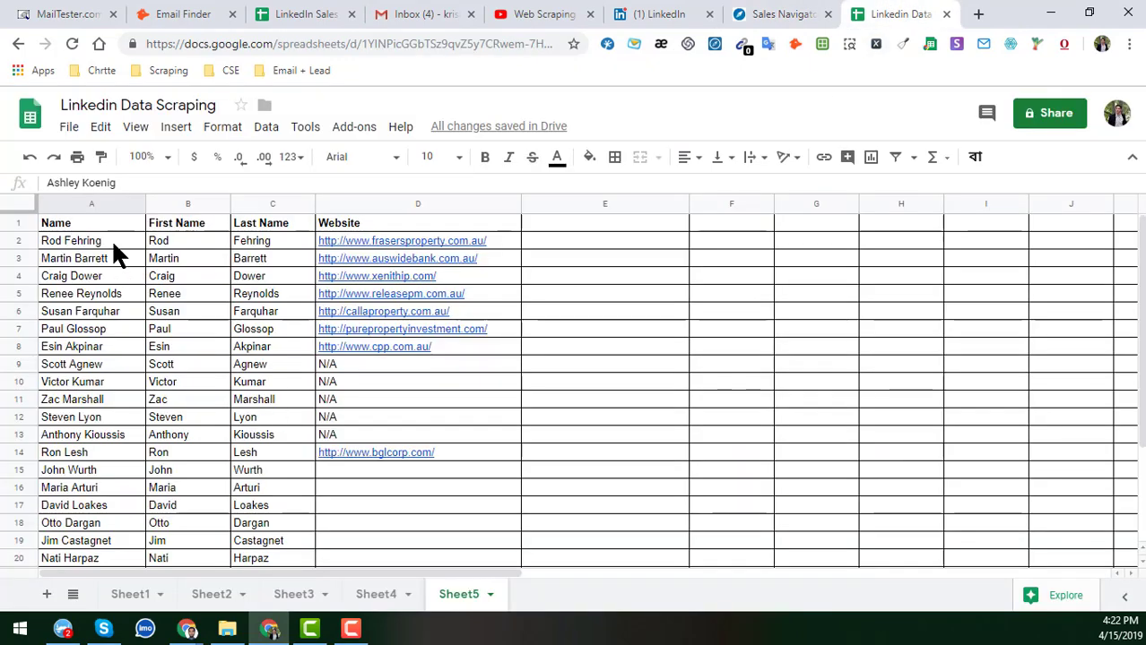
{"action": "scroll", "scroll_direction": "down", "scroll_amount": 3}
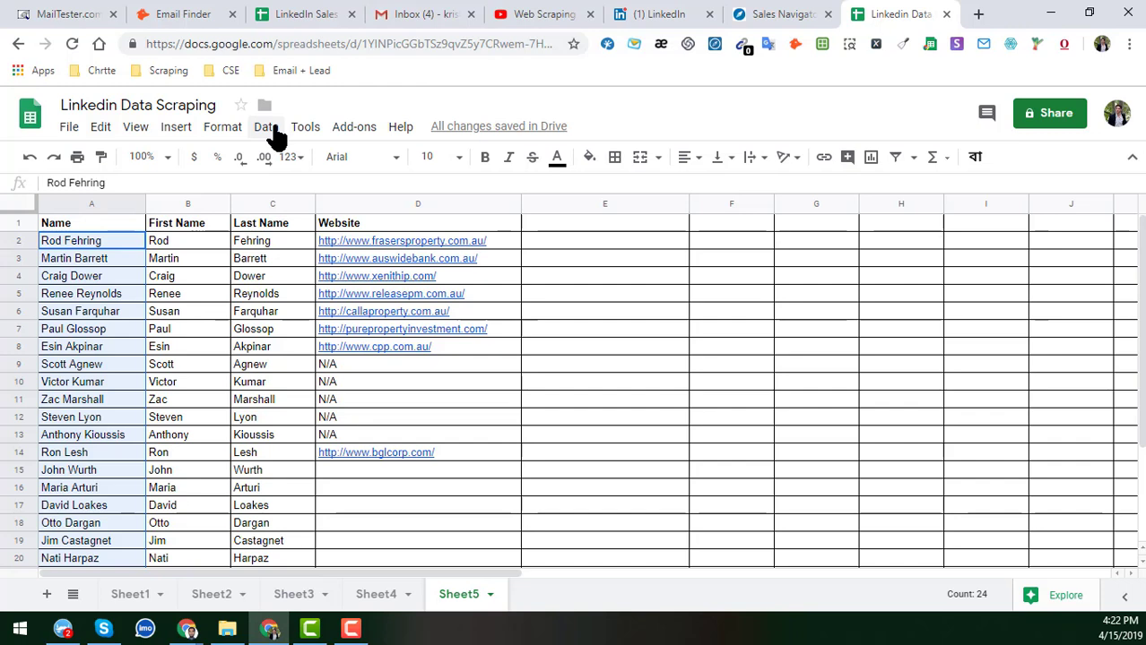
{"action": "left_click", "coordinate": [265, 125]}
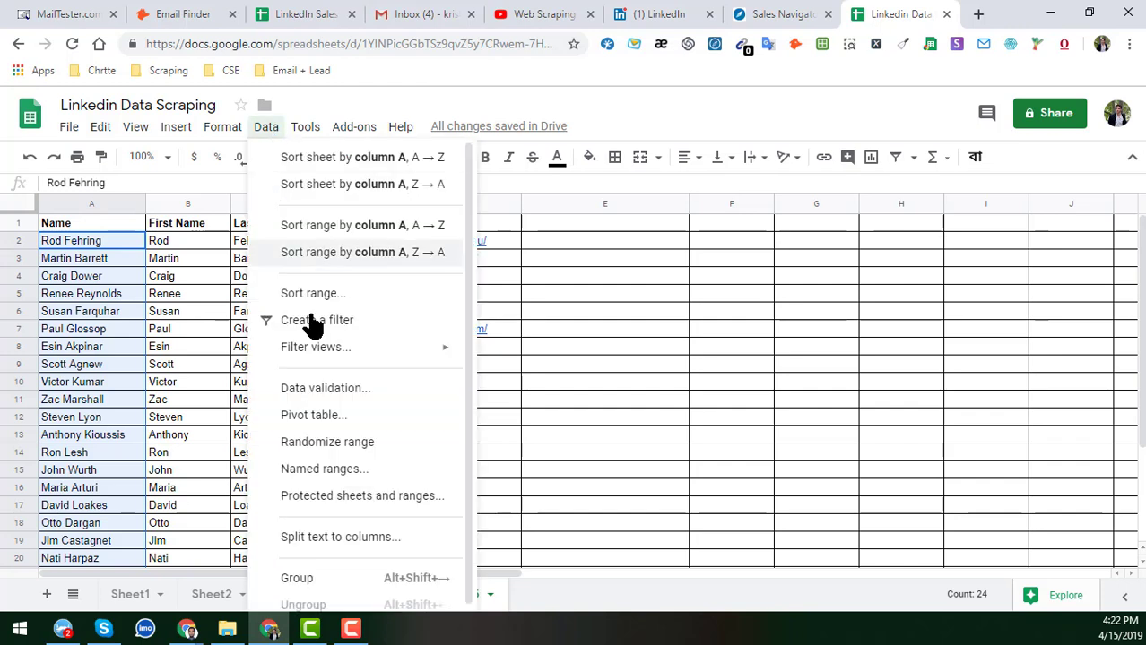
{"action": "mouse_move", "coordinate": [330, 537]}
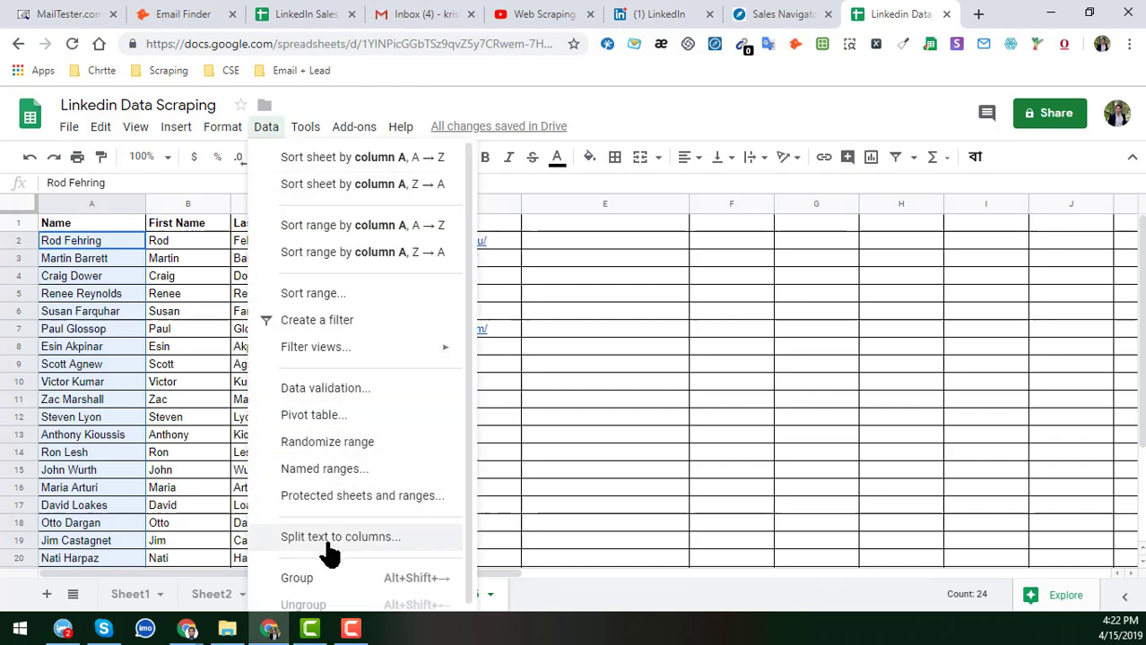
{"action": "mouse_move", "coordinate": [375, 543]}
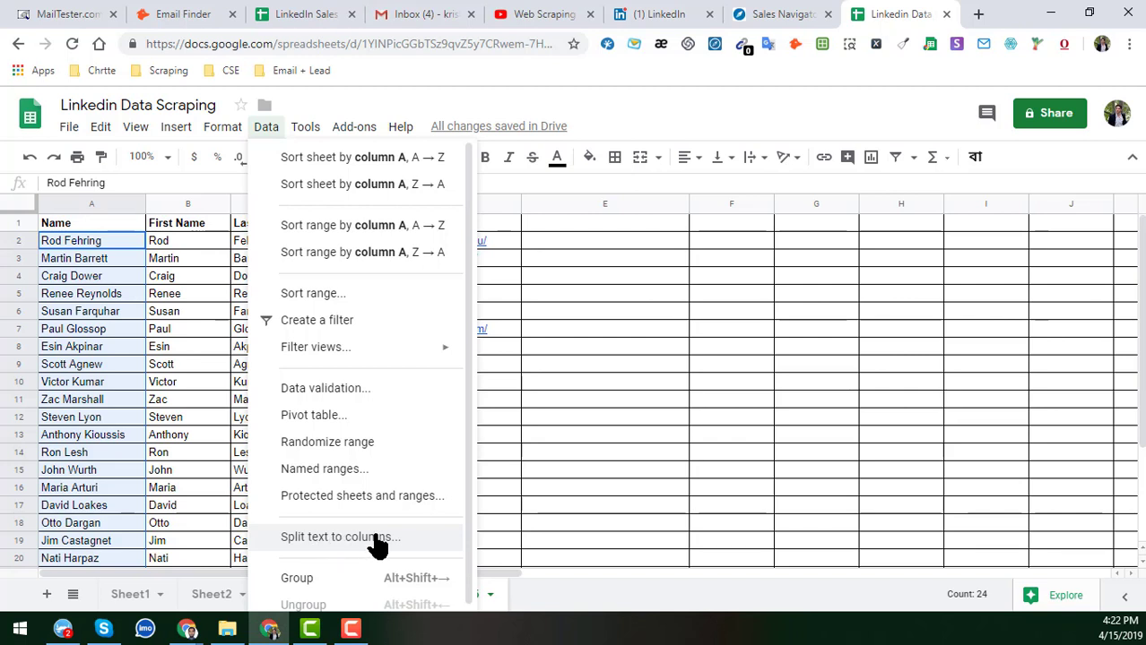
{"action": "mouse_move", "coordinate": [348, 554]}
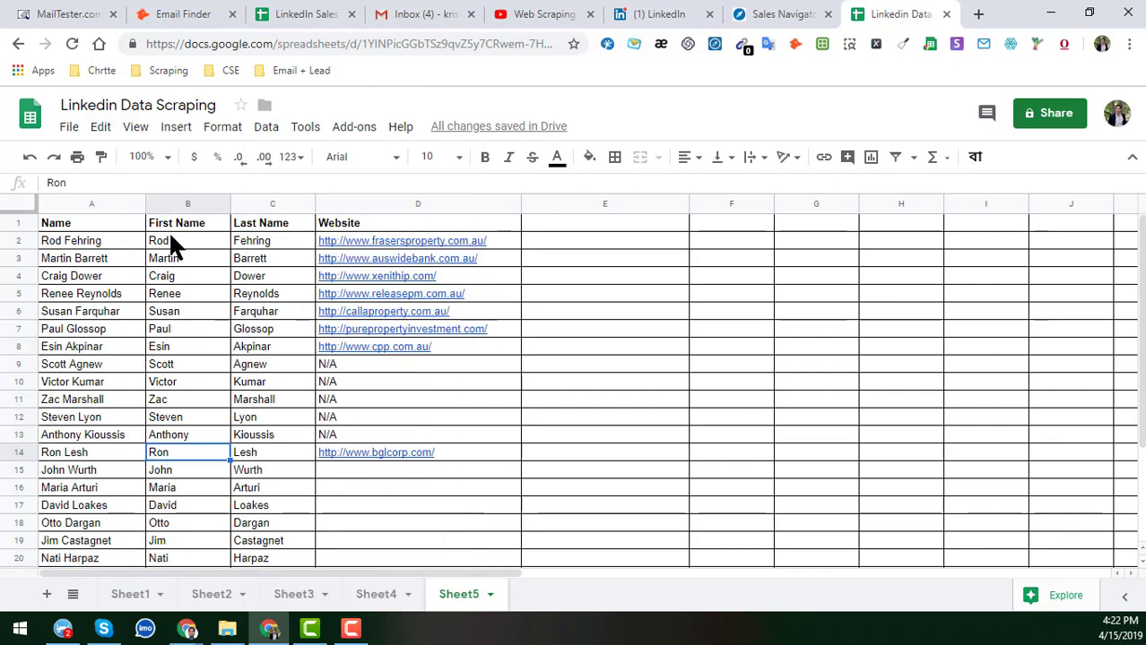
- Select the Fehring last-name cell, then bring up the Web Scraping Service YouTube channel
{"action": "left_click", "coordinate": [271, 240]}
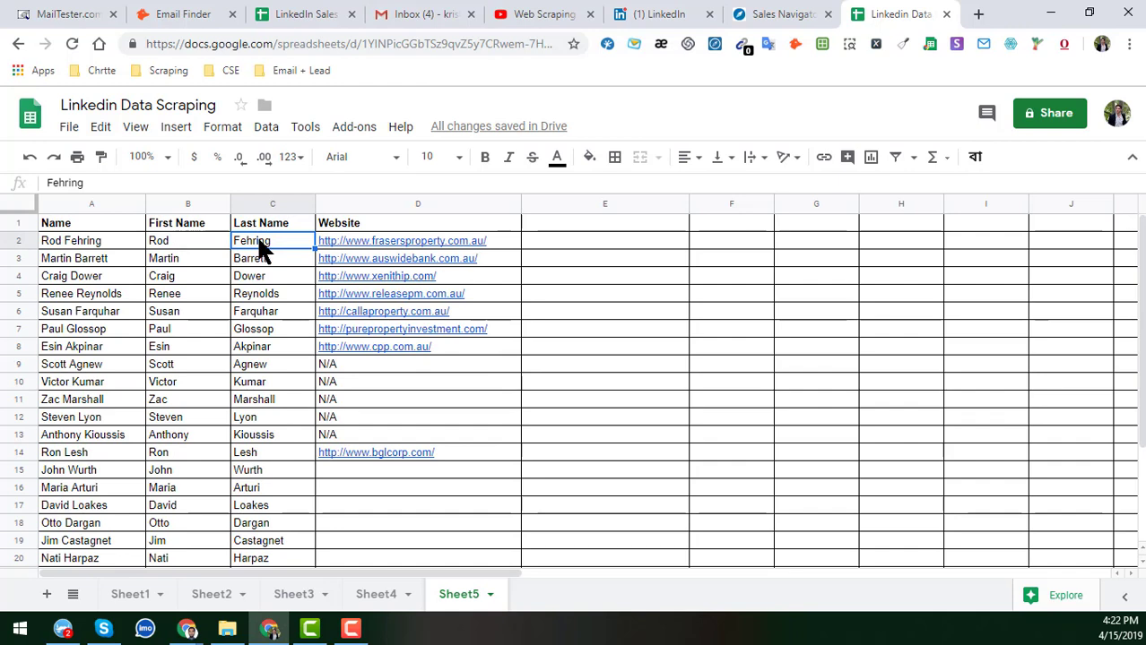
{"action": "mouse_move", "coordinate": [294, 264]}
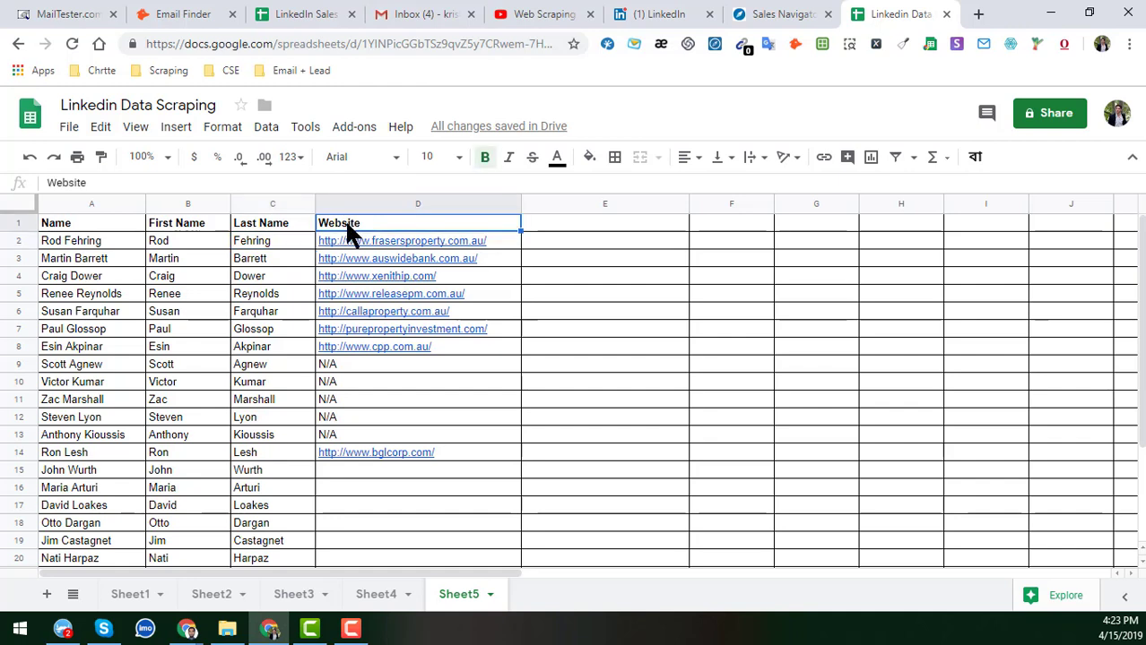
{"action": "left_click", "coordinate": [538, 13]}
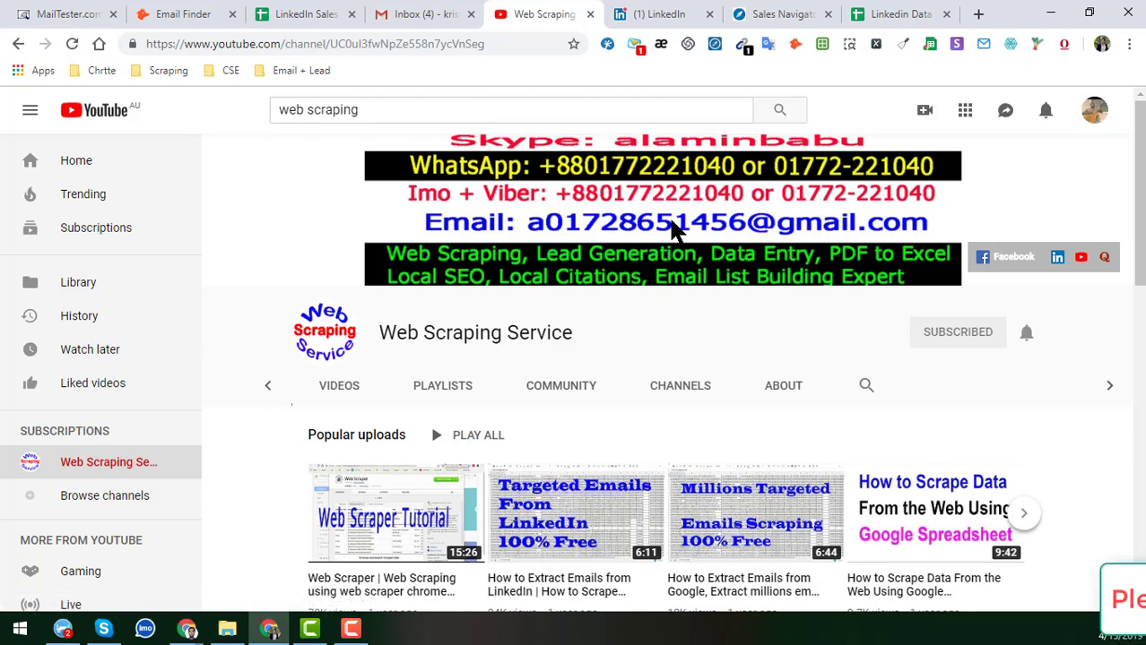
- Return from YouTube to the Linkedin Data Scraping spreadsheet
{"action": "left_click", "coordinate": [897, 13]}
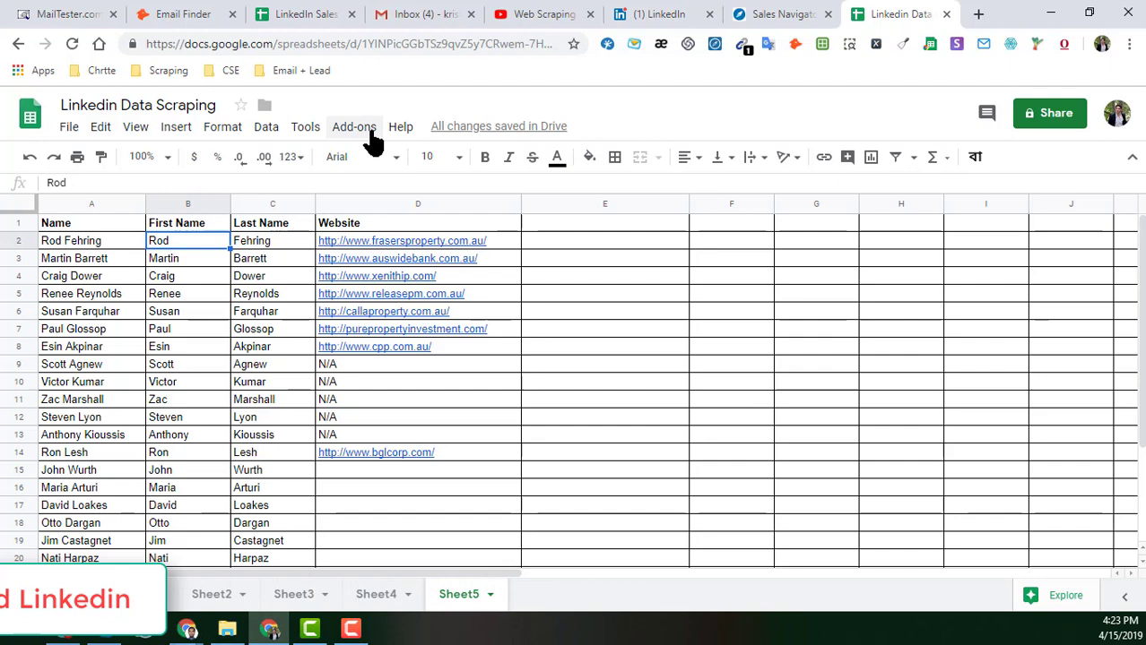
{"action": "left_click", "coordinate": [353, 126]}
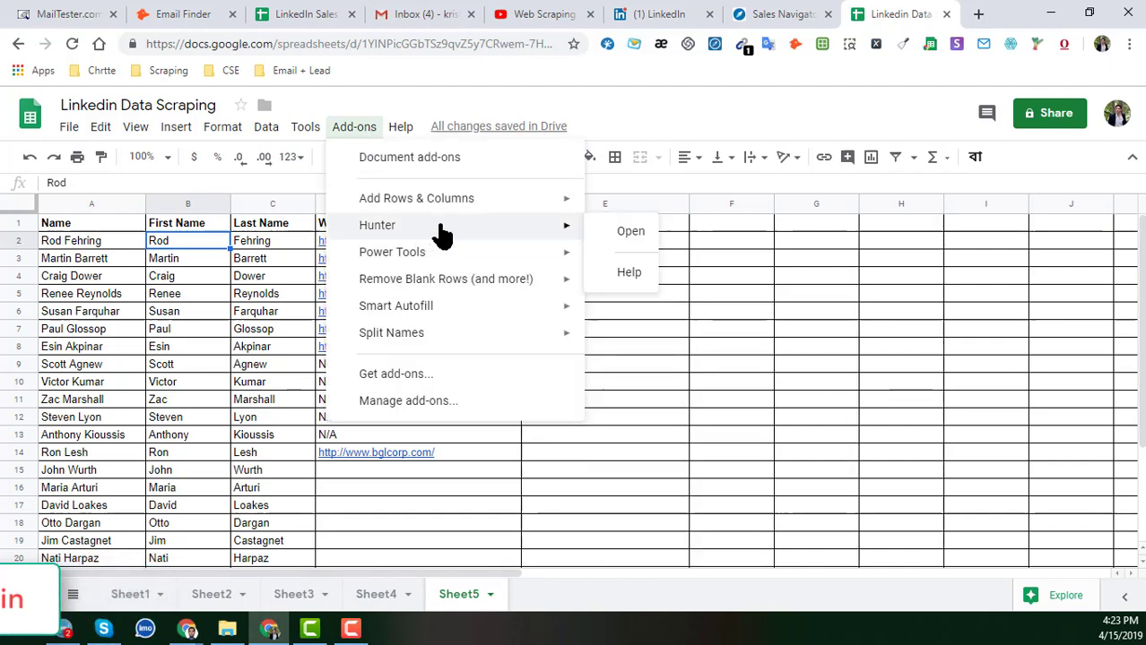
{"action": "left_click", "coordinate": [396, 374]}
{"action": "type", "text": "hunter"}
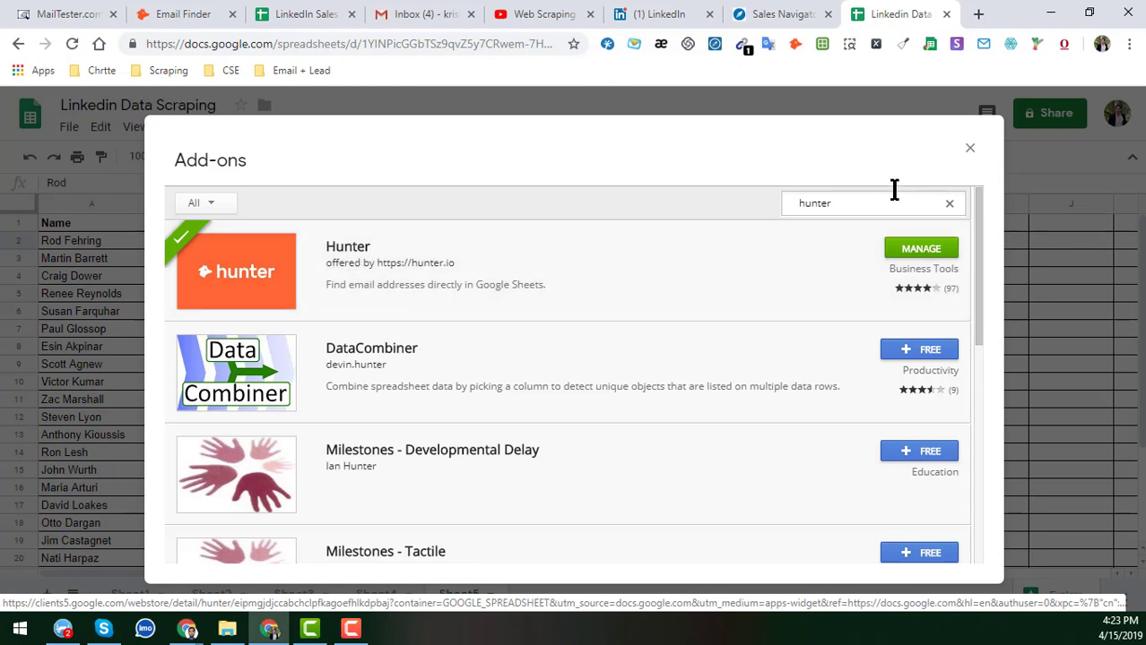
{"action": "left_click", "coordinate": [969, 147]}
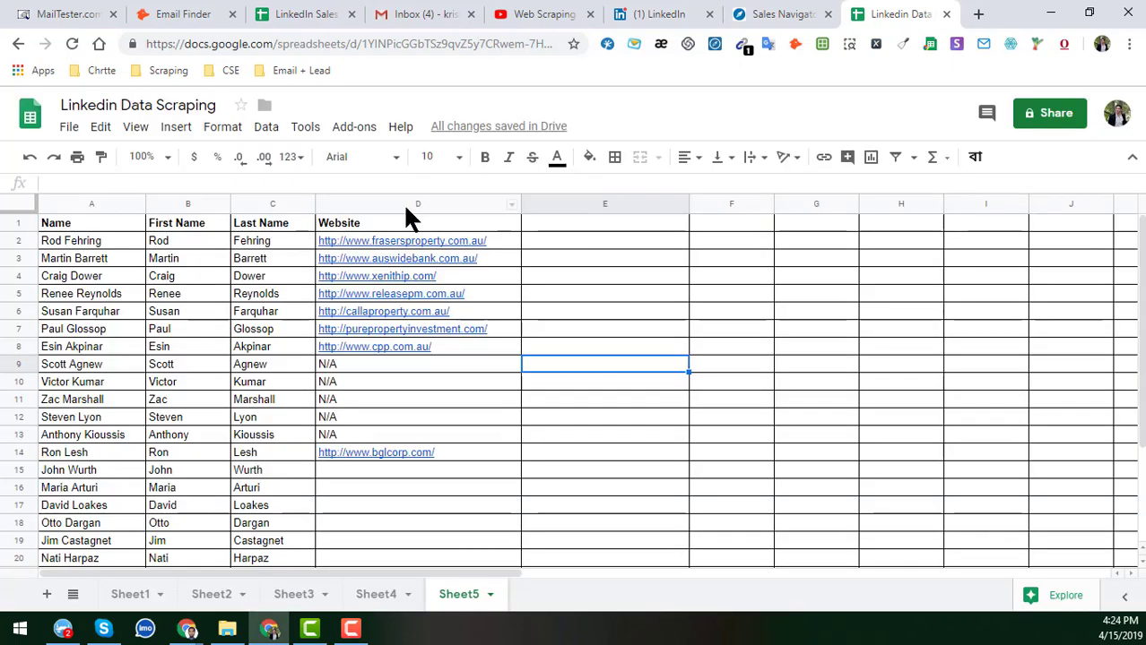
{"action": "left_click", "coordinate": [158, 241]}
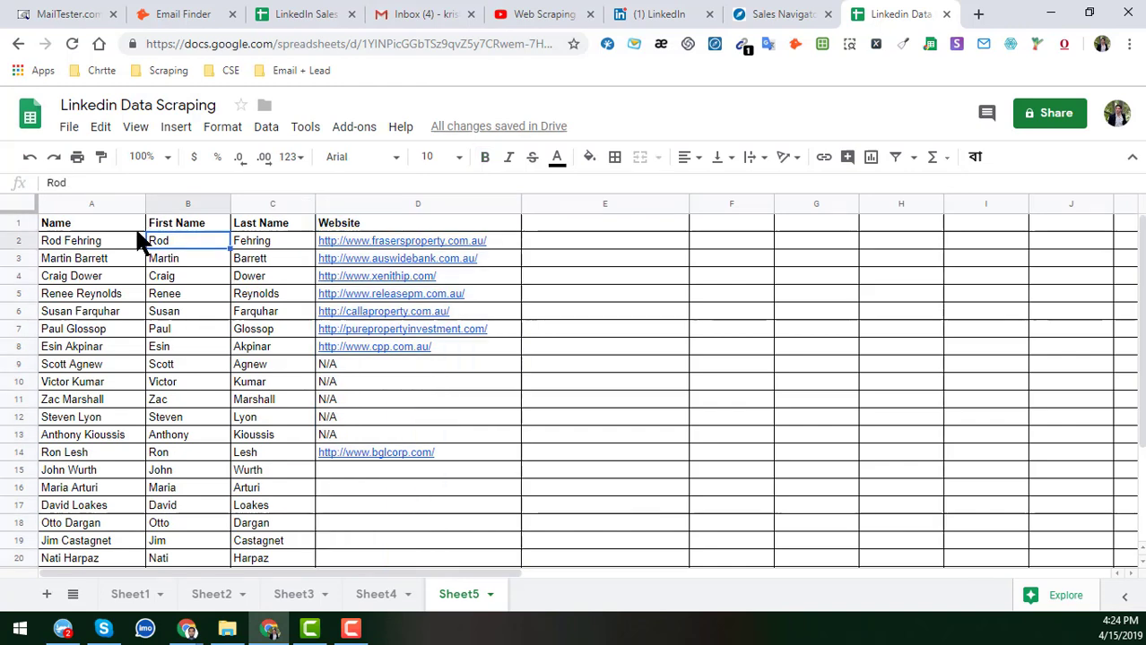
{"action": "mouse_move", "coordinate": [484, 431]}
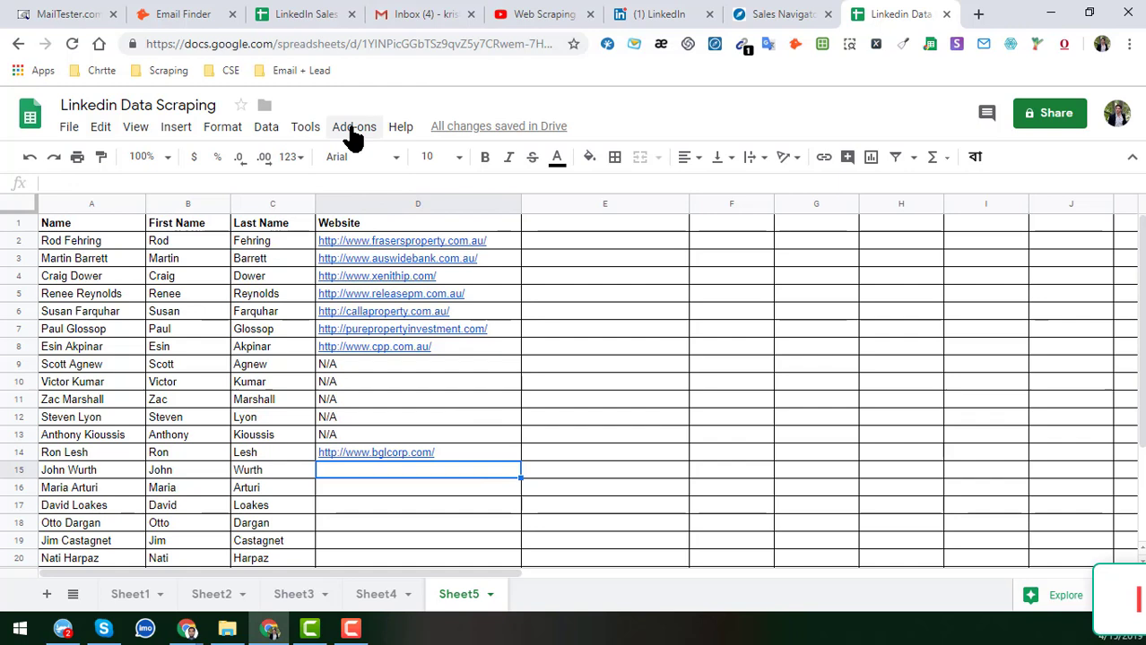
- Launch the Hunter add-on from Add-ons and show its Email Finder tab
{"action": "left_click", "coordinate": [353, 126]}
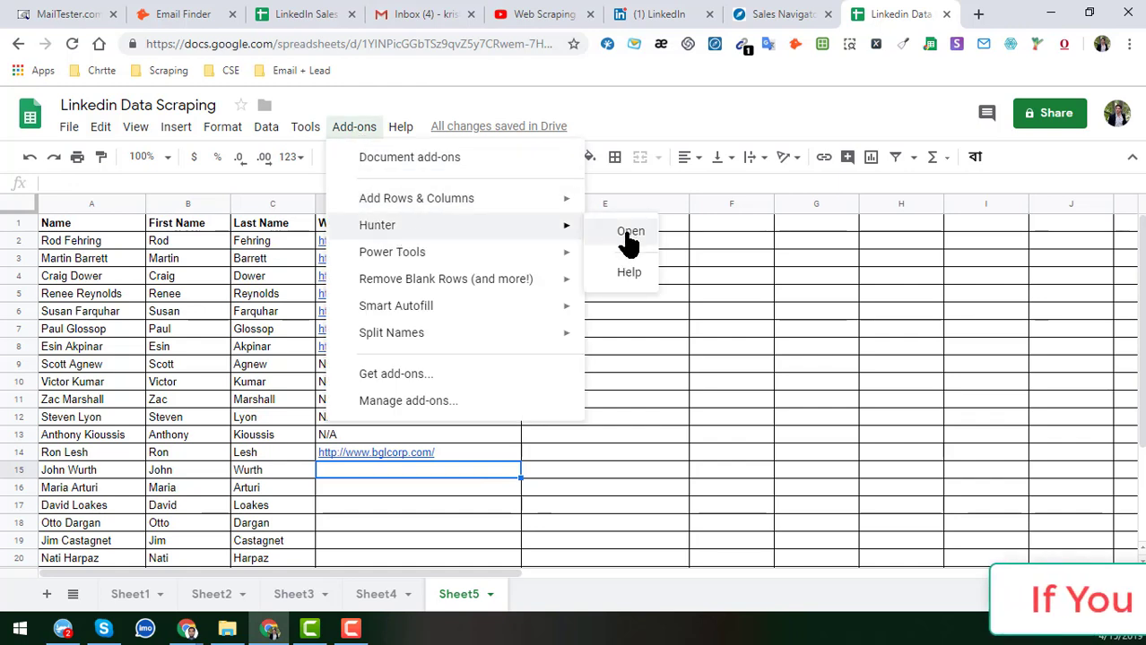
{"action": "left_click", "coordinate": [630, 232]}
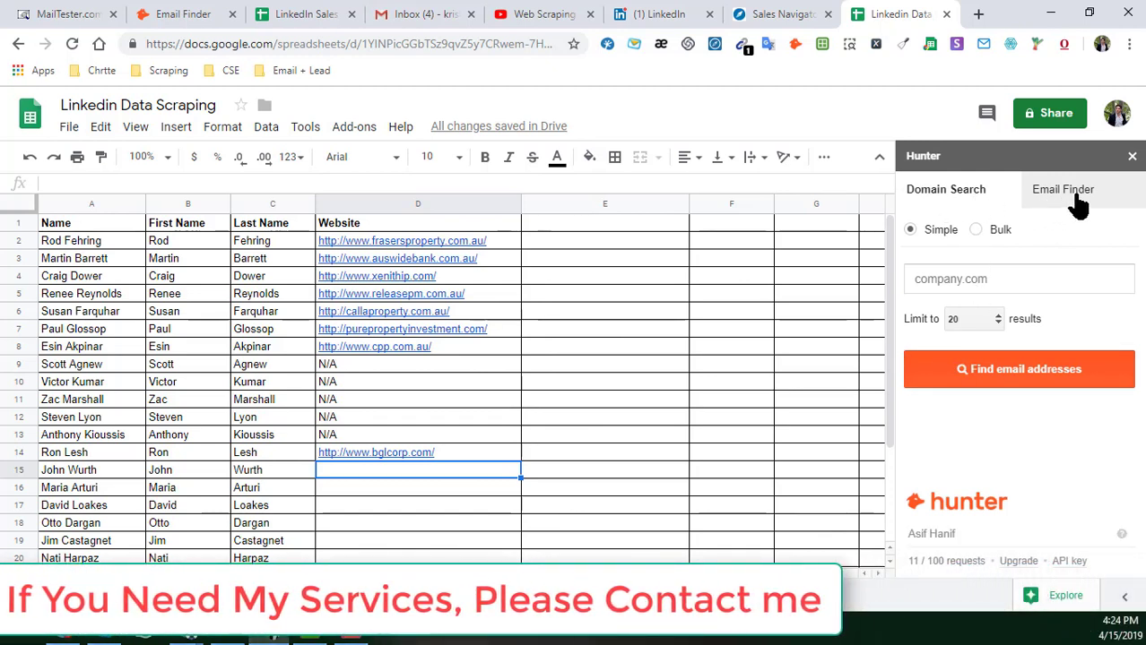
{"action": "left_click", "coordinate": [1062, 189]}
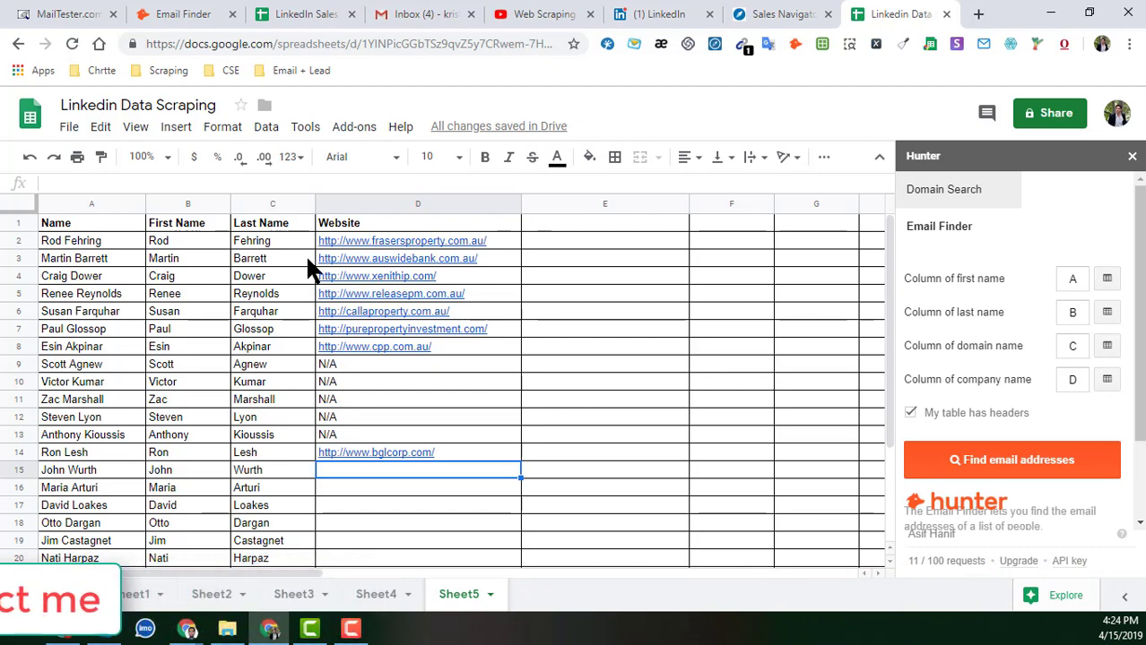
- Pick the First Name column as Hunter's first-name source
{"action": "left_click", "coordinate": [188, 204]}
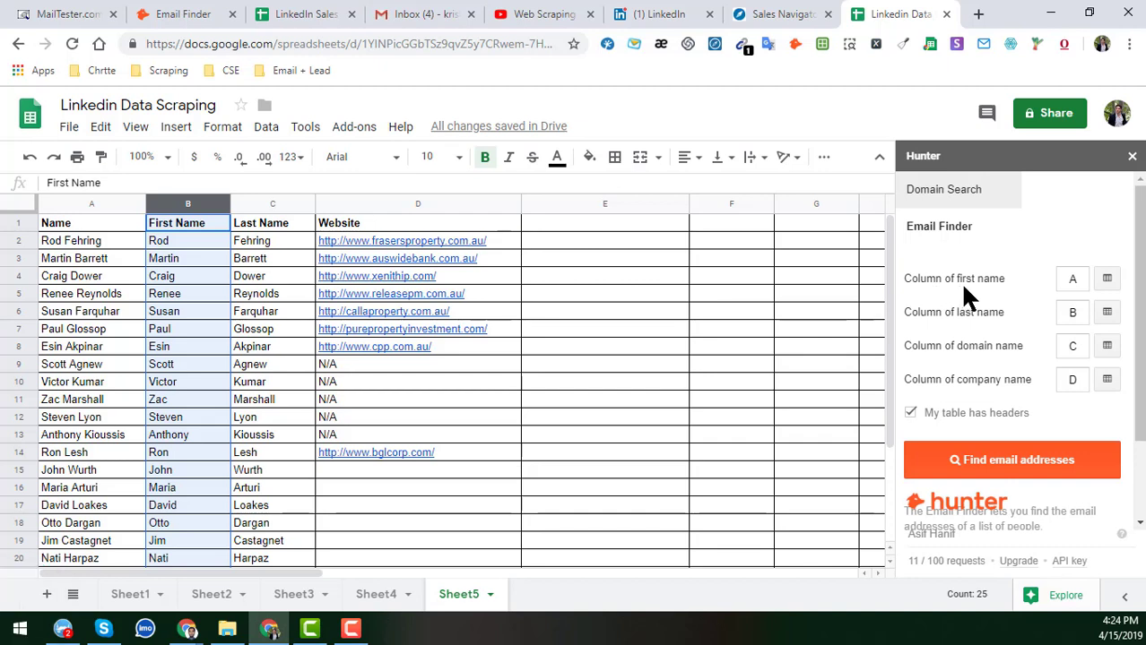
{"action": "mouse_move", "coordinate": [1107, 278]}
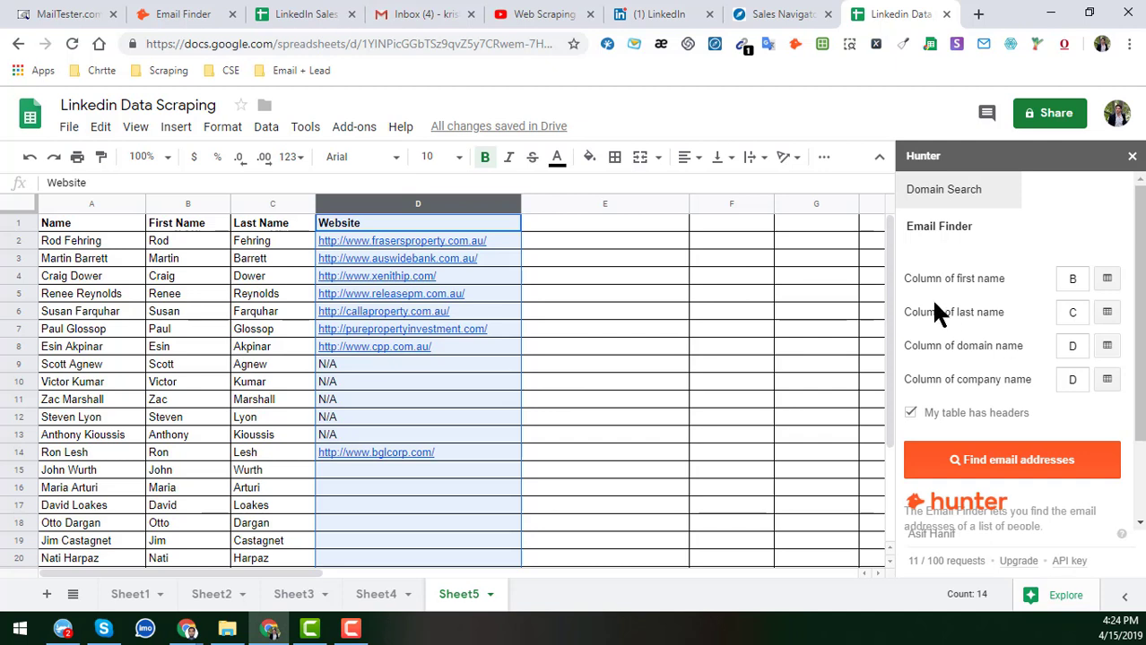
{"action": "mouse_move", "coordinate": [1011, 375]}
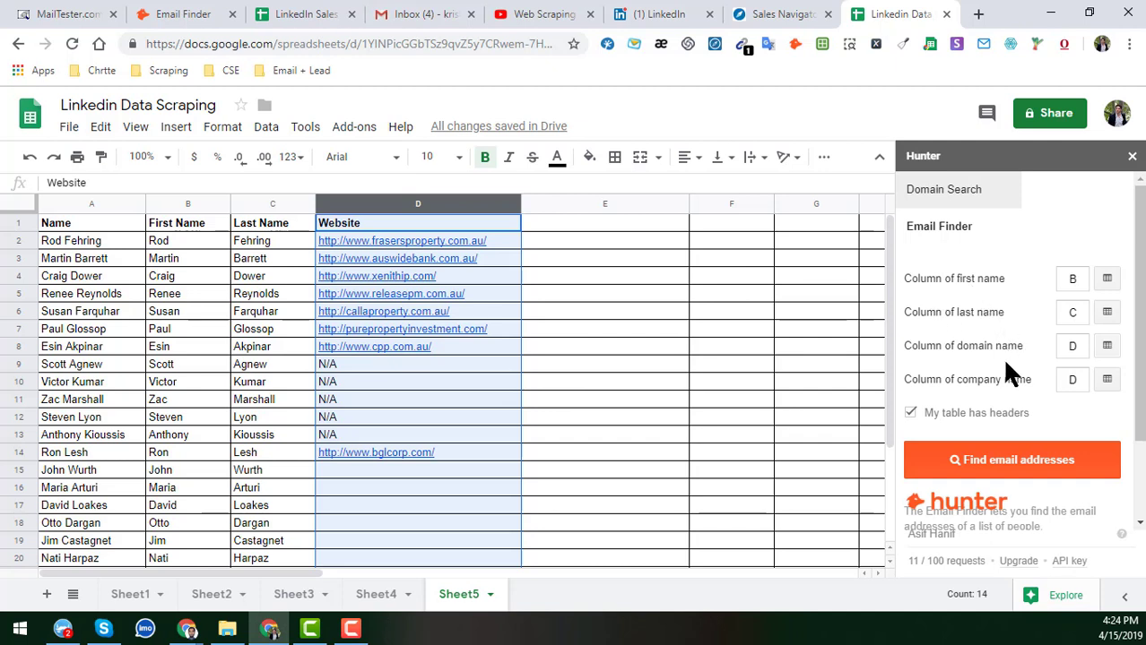
{"action": "left_click", "coordinate": [1011, 460]}
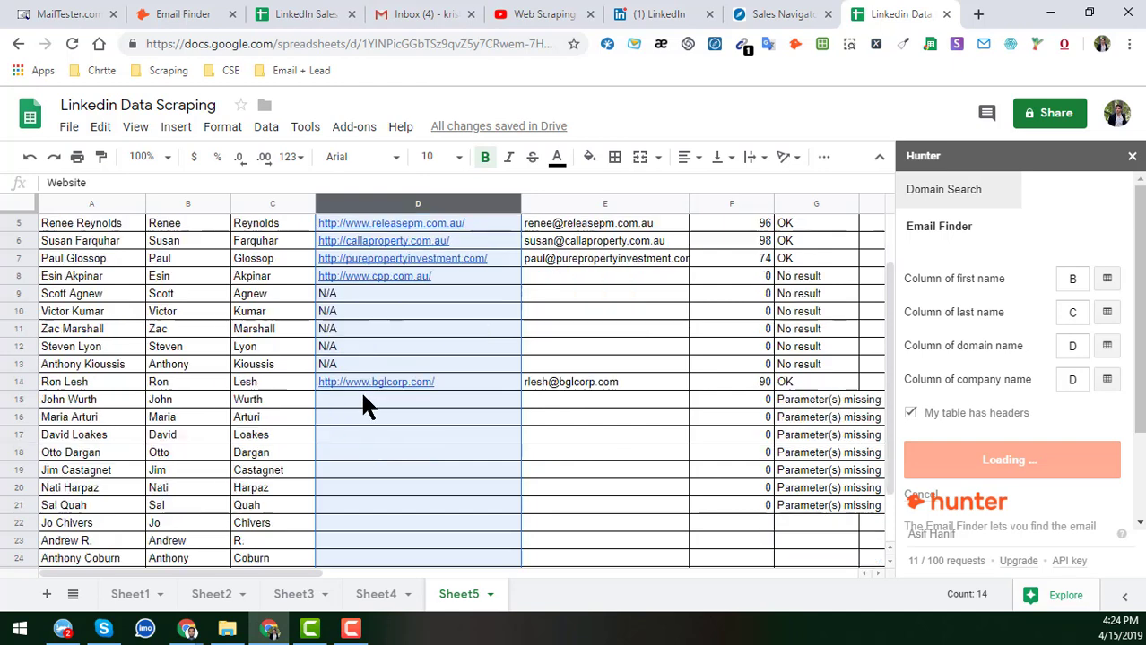
{"action": "scroll", "scroll_direction": "down", "scroll_amount": 3}
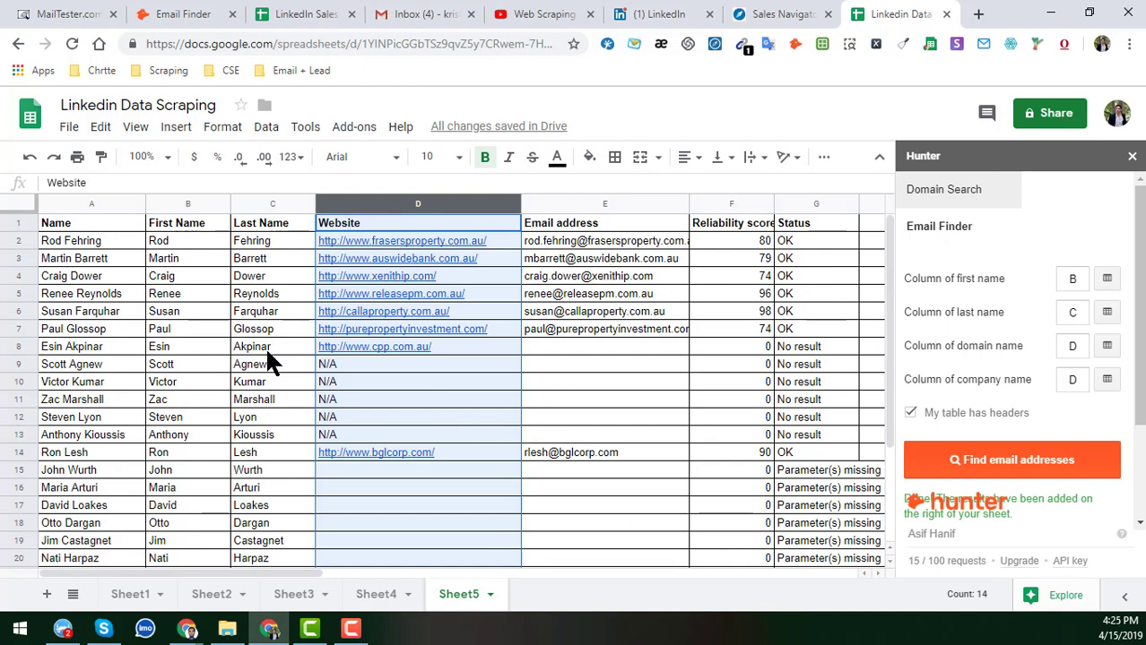
{"action": "mouse_move", "coordinate": [511, 372]}
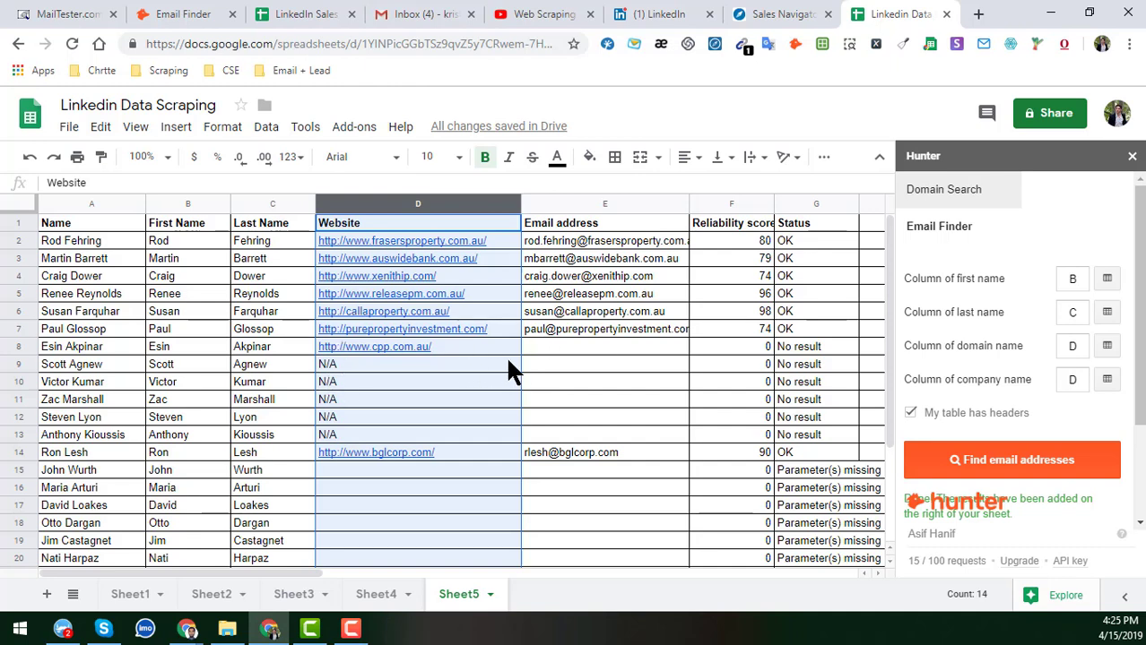